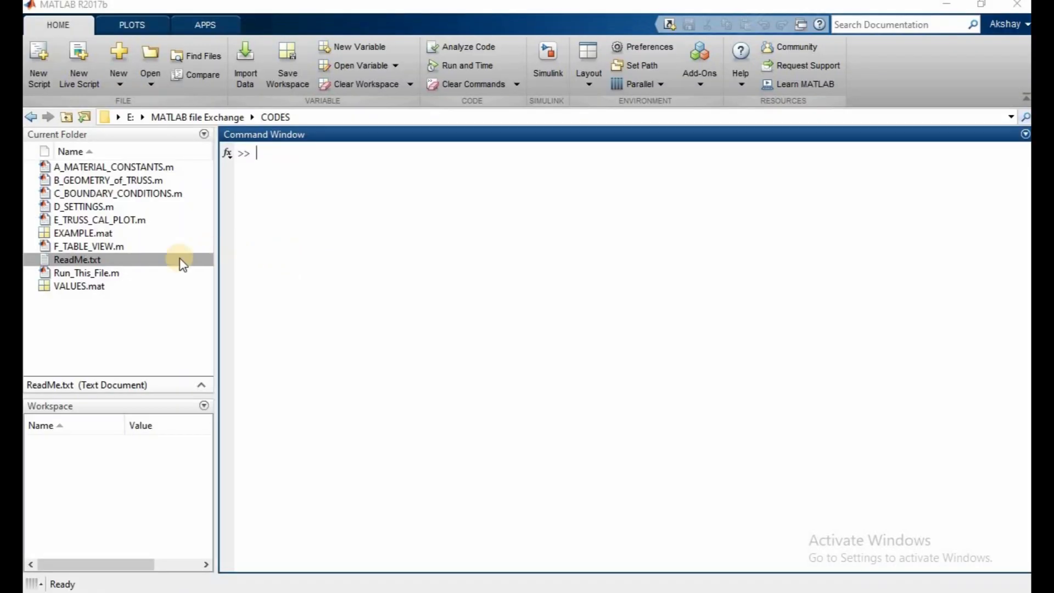
pyautogui.moveTo(156, 264)
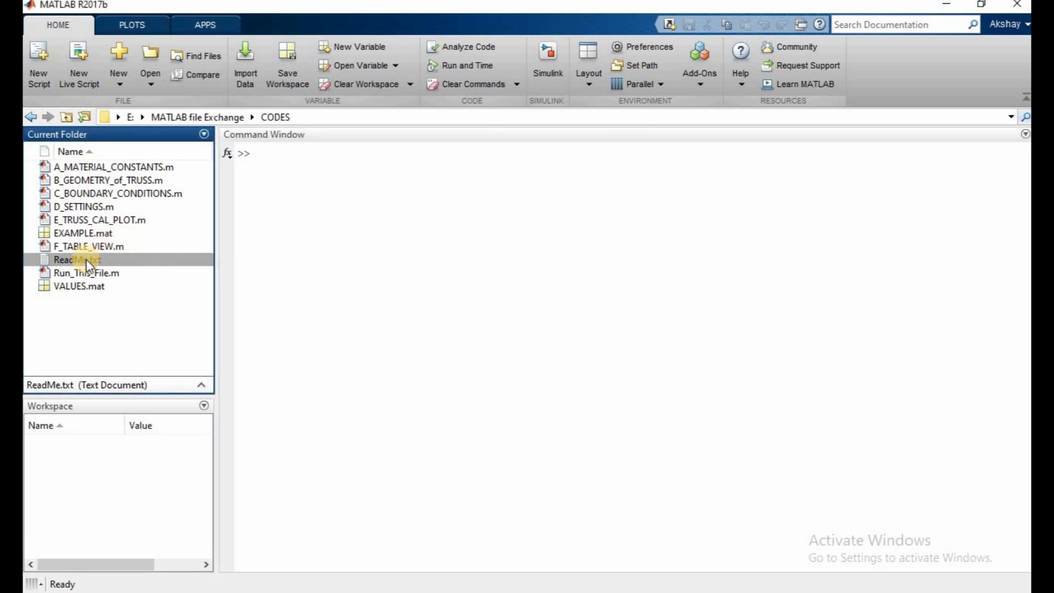
# Open ReadMe.txt in the Editor to read the run notes, then select Run_This_File.m.
pyautogui.click(77, 259)
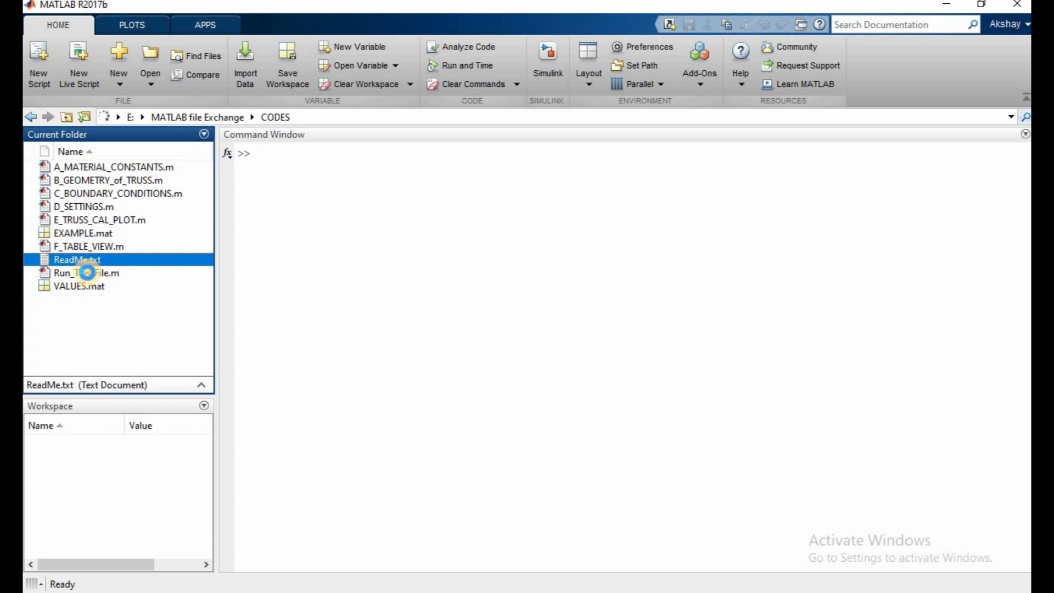
pyautogui.doubleClick(76, 260)
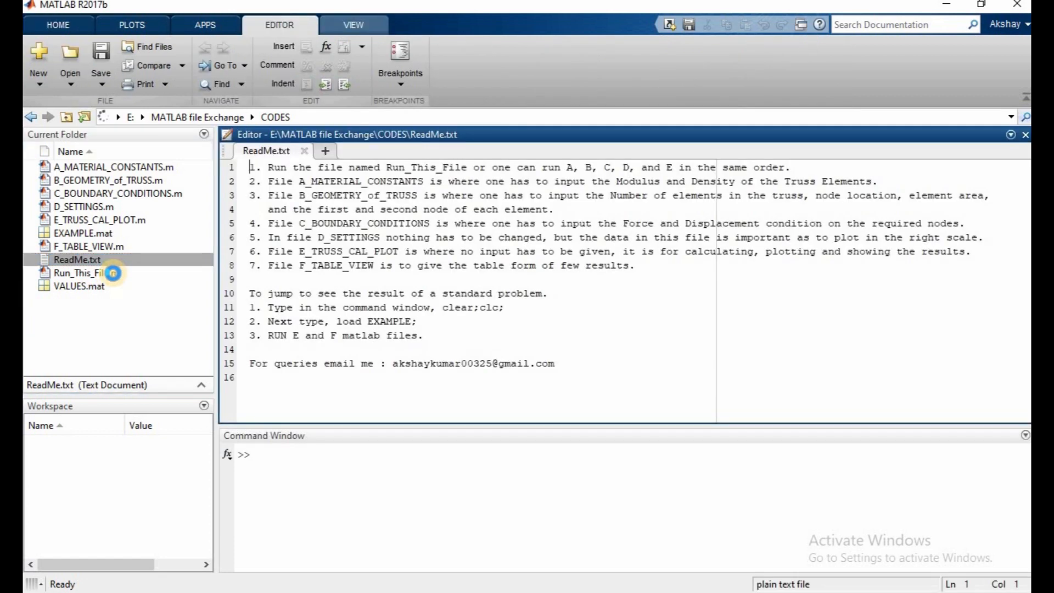
pyautogui.moveTo(116, 279)
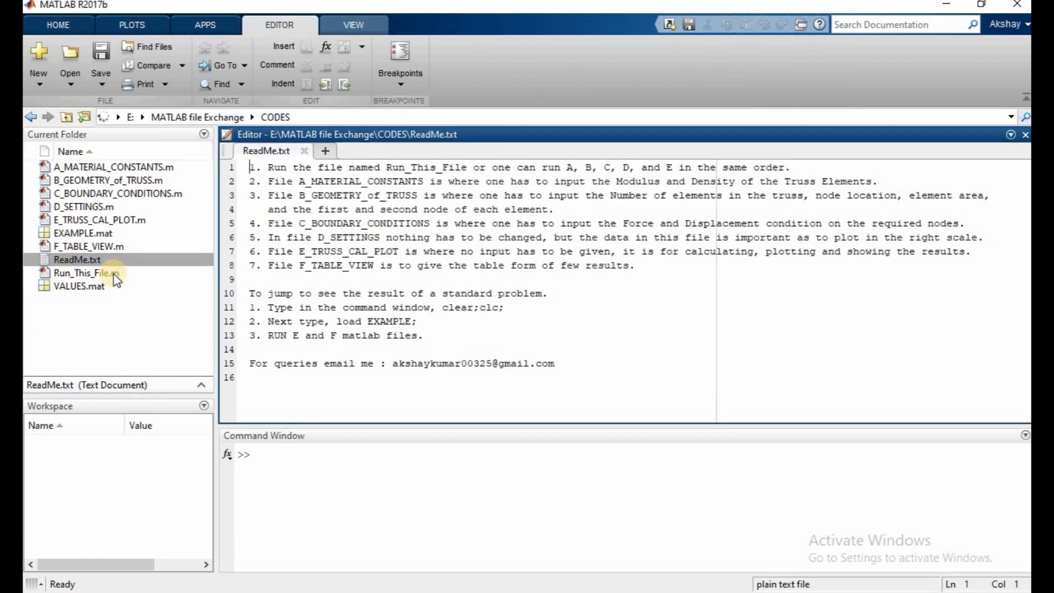
pyautogui.click(79, 273)
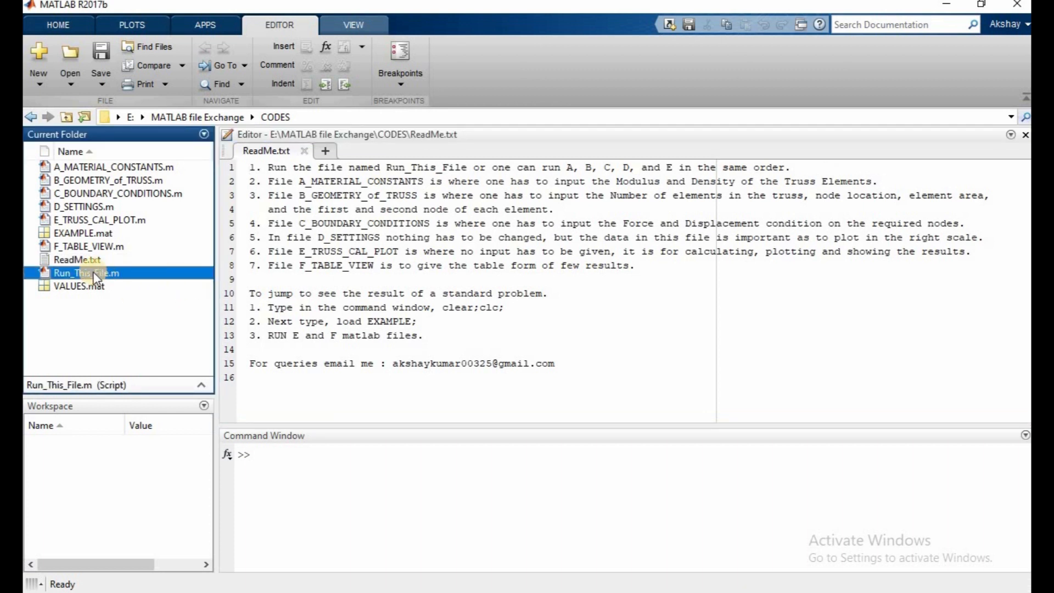
# Open Run_This_File.m, run it, and choose option 1 for the example case.
pyautogui.doubleClick(86, 273)
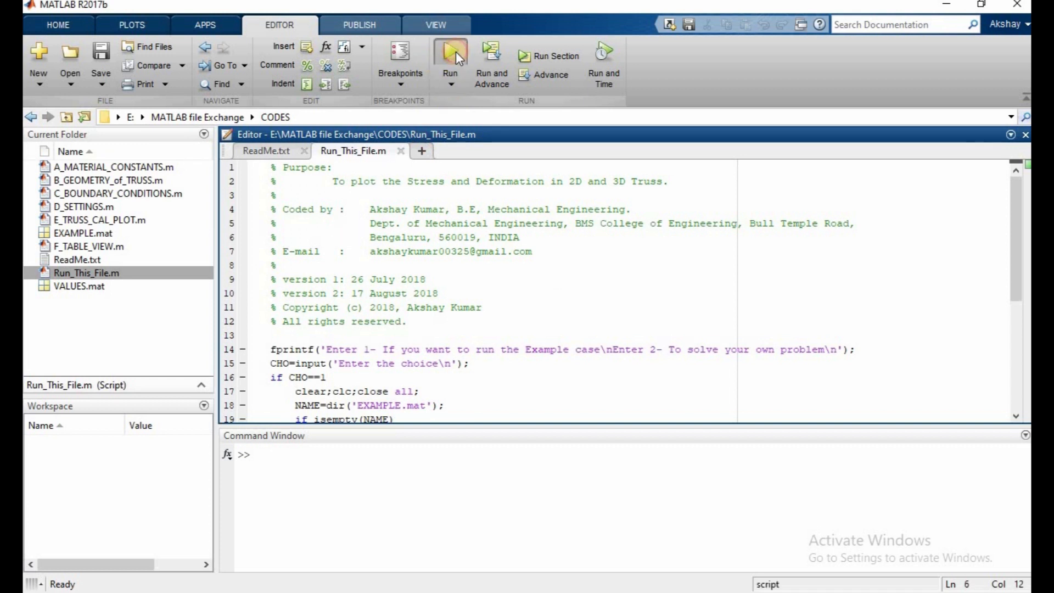
pyautogui.click(450, 55)
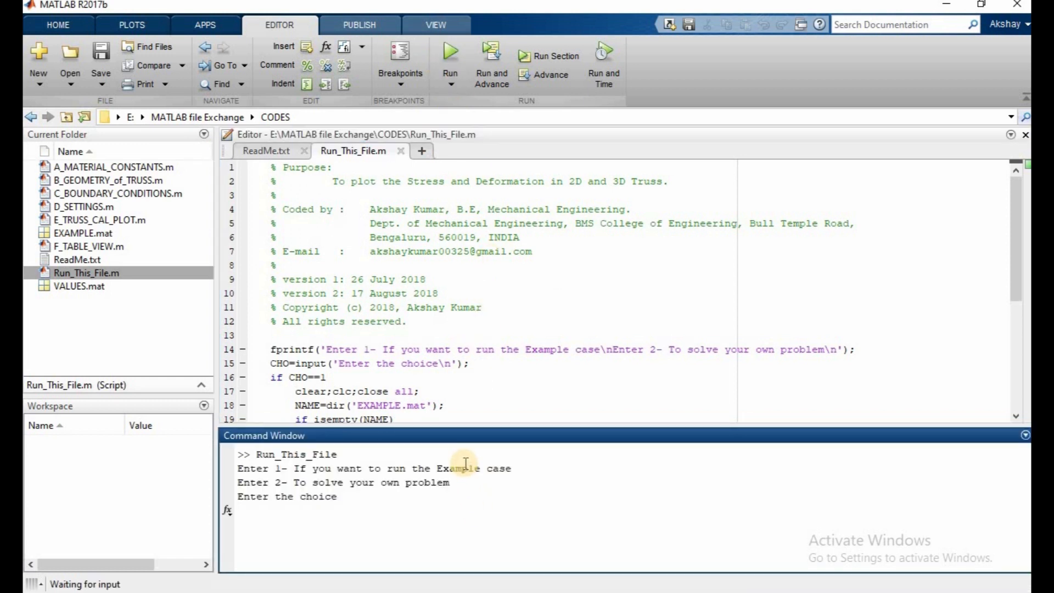
pyautogui.write('1')
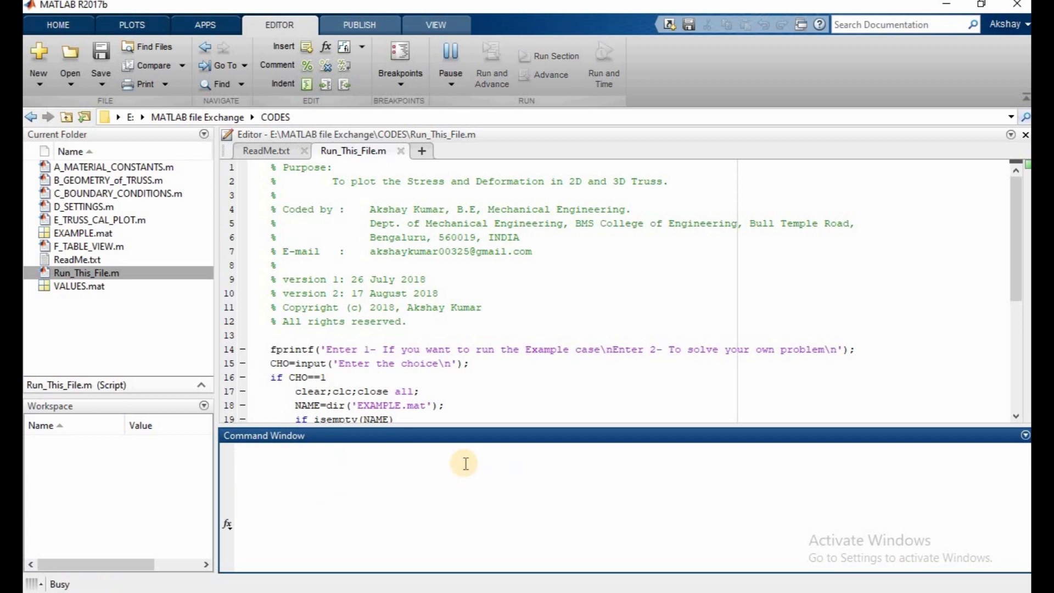
pyautogui.moveTo(403, 506)
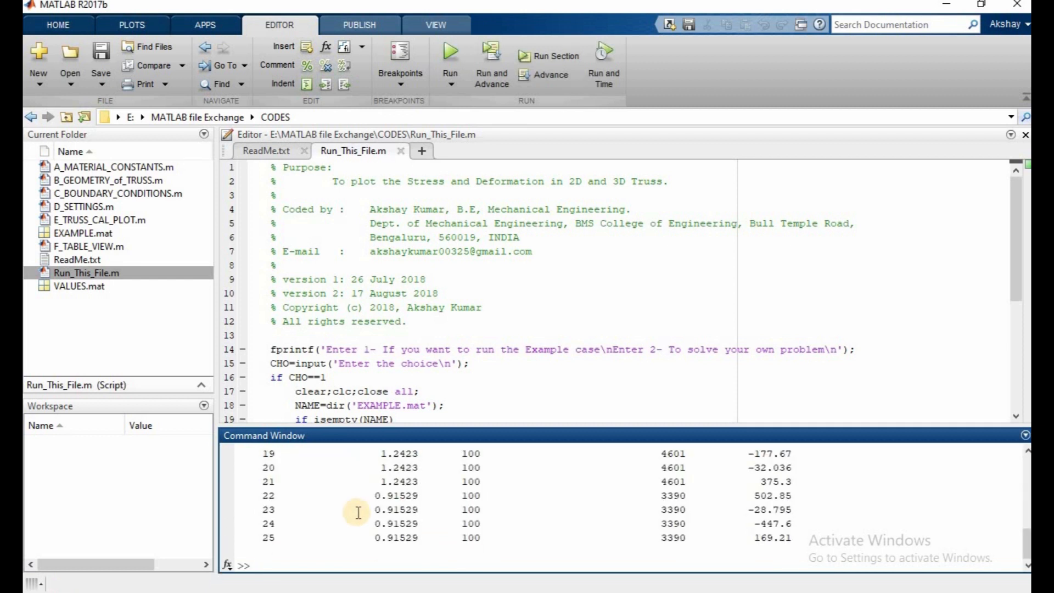
pyautogui.moveTo(479, 480)
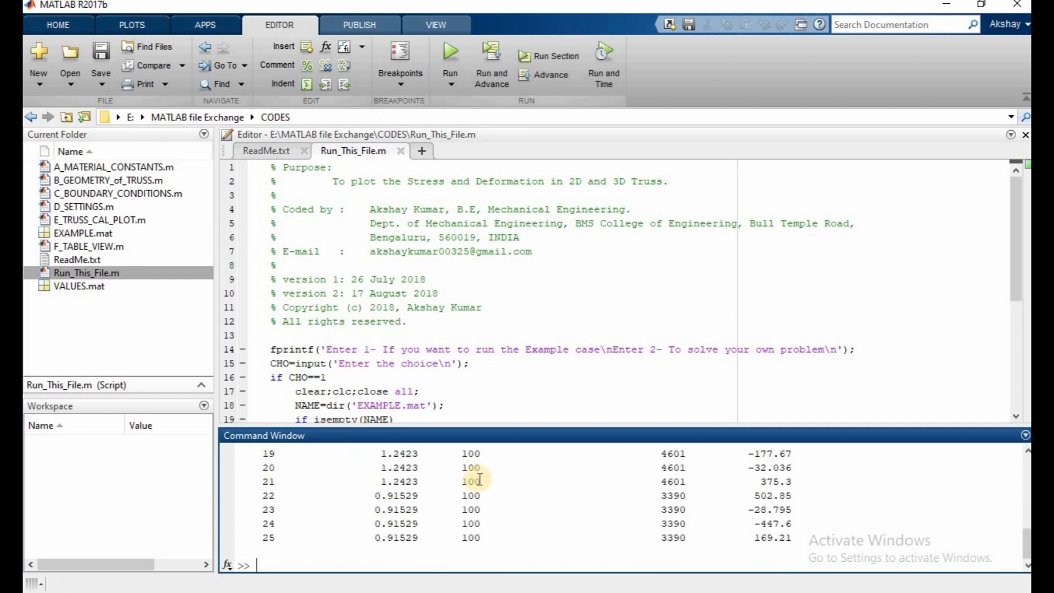
pyautogui.moveTo(543, 345)
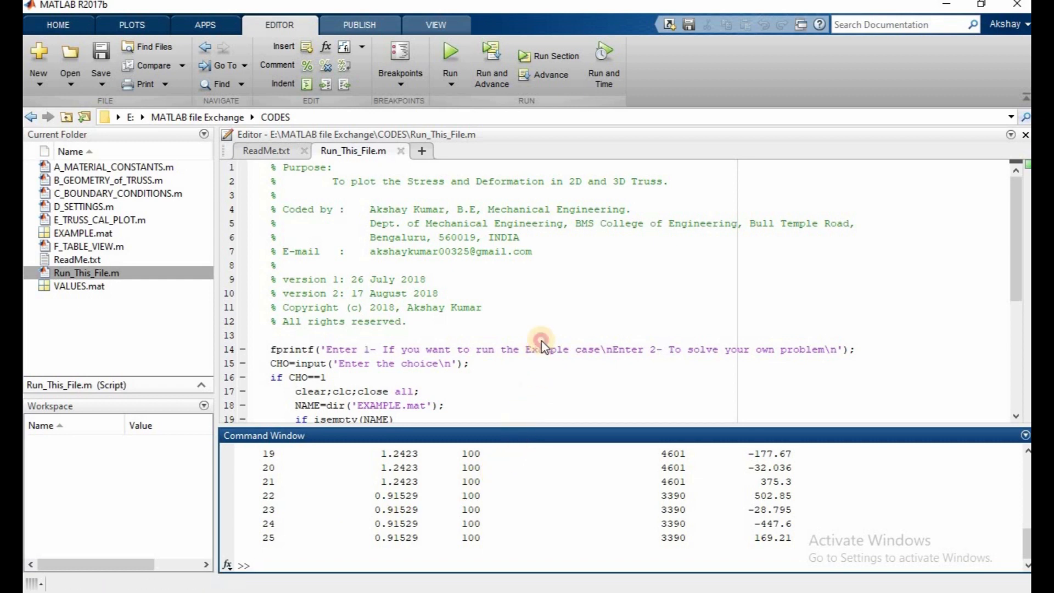
# Bring the example truss's Figure 1 deformation and Figure 2 stress plots into view.
pyautogui.click(450, 51)
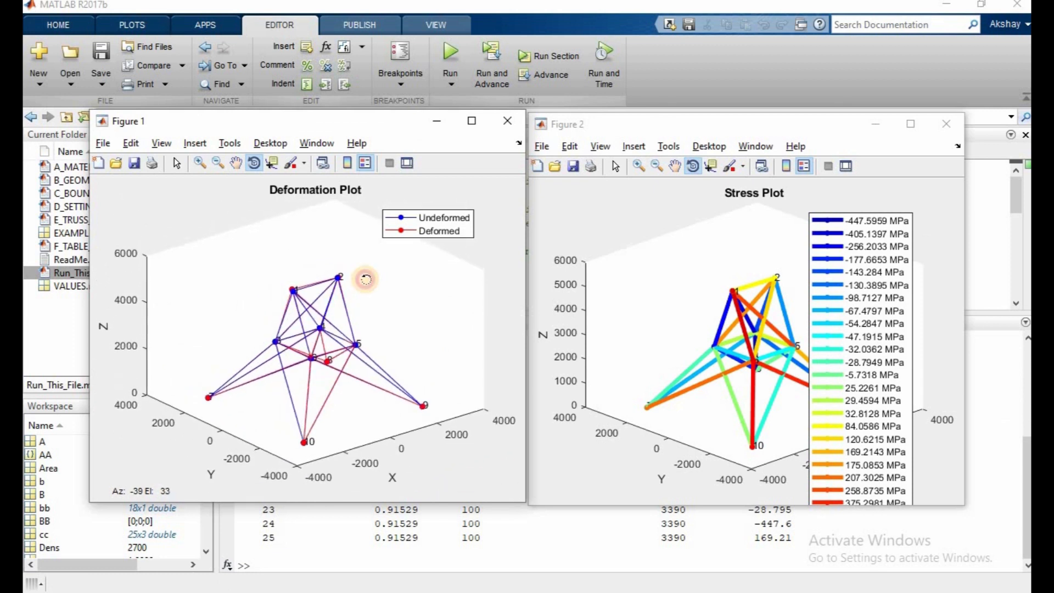
pyautogui.moveTo(602, 63)
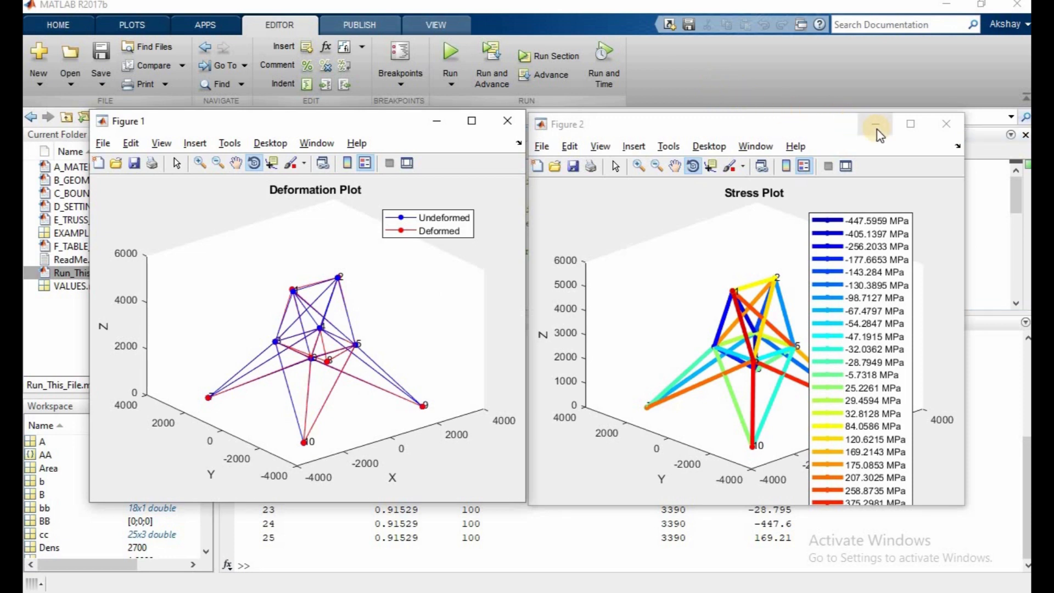
# Minimize the plots, scroll the element results table, then enter clc;clear;close all;.
pyautogui.click(876, 123)
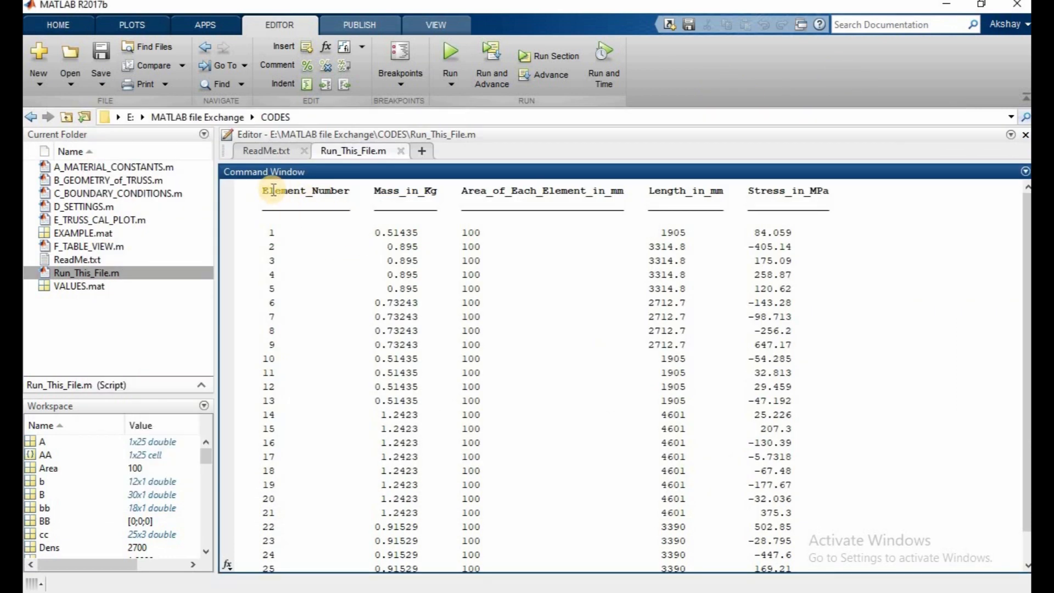
pyautogui.moveTo(731, 188)
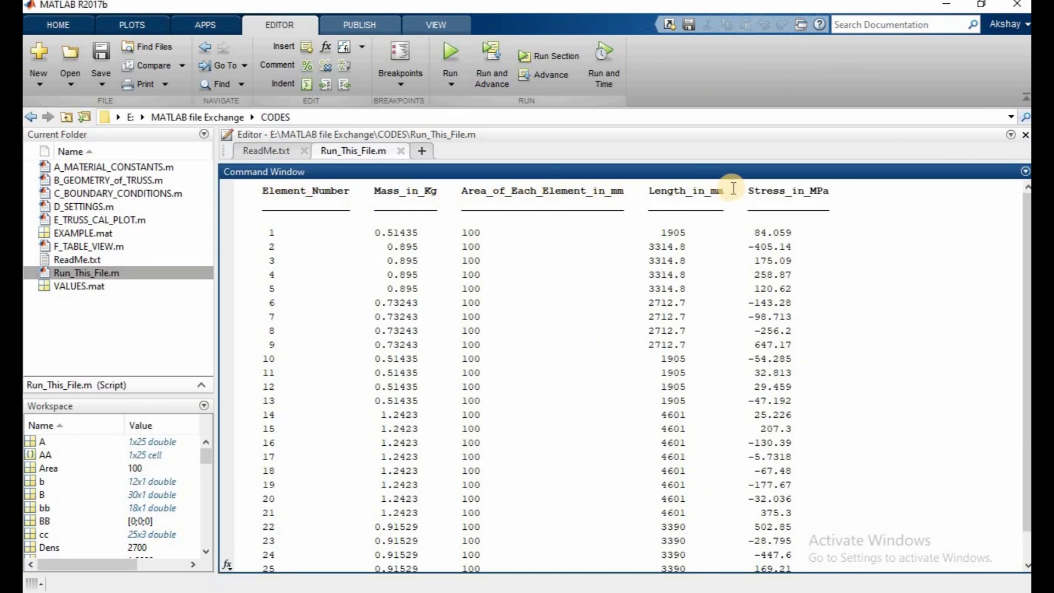
pyautogui.scroll(-3)
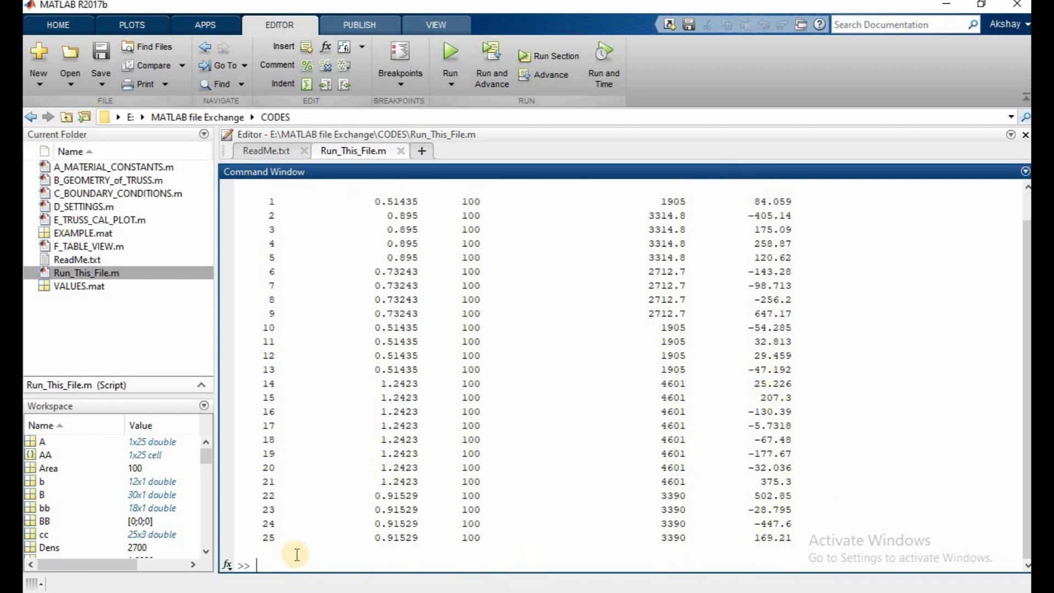
pyautogui.moveTo(797, 542)
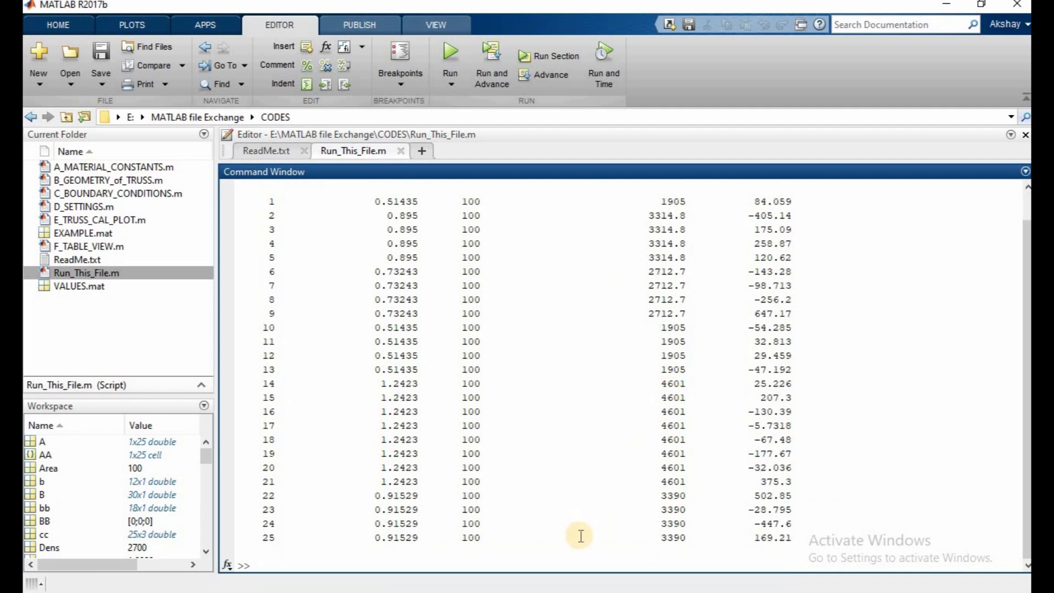
pyautogui.write('clc')
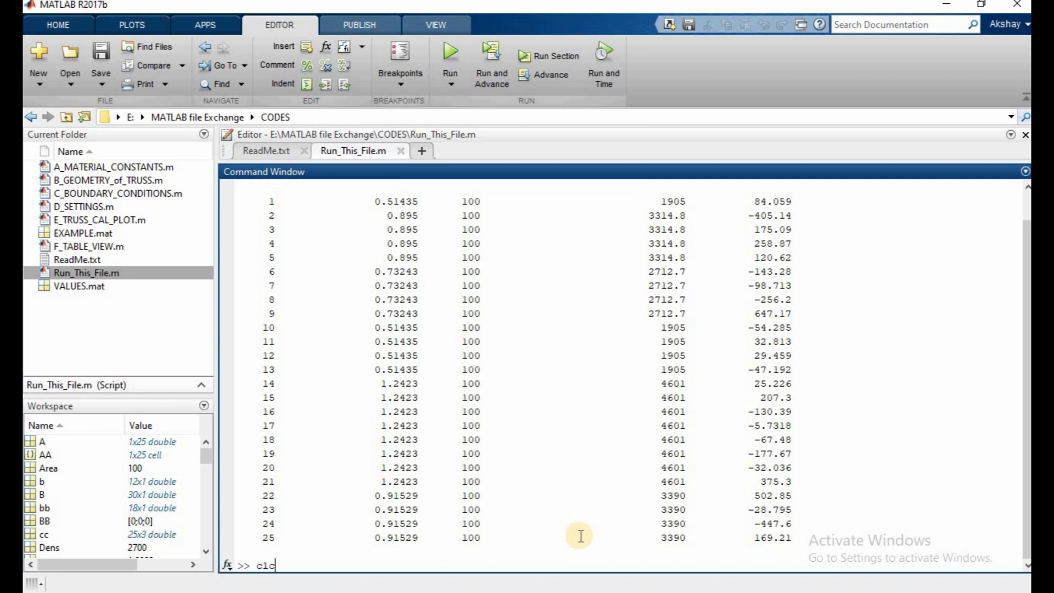
pyautogui.write(';clear;clo')
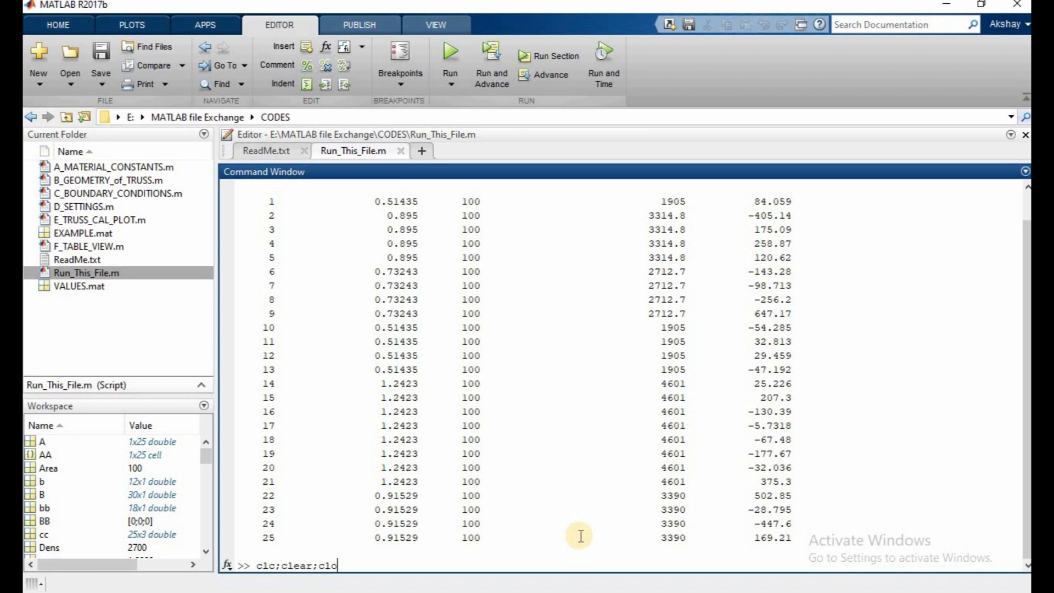
pyautogui.write('se all;')
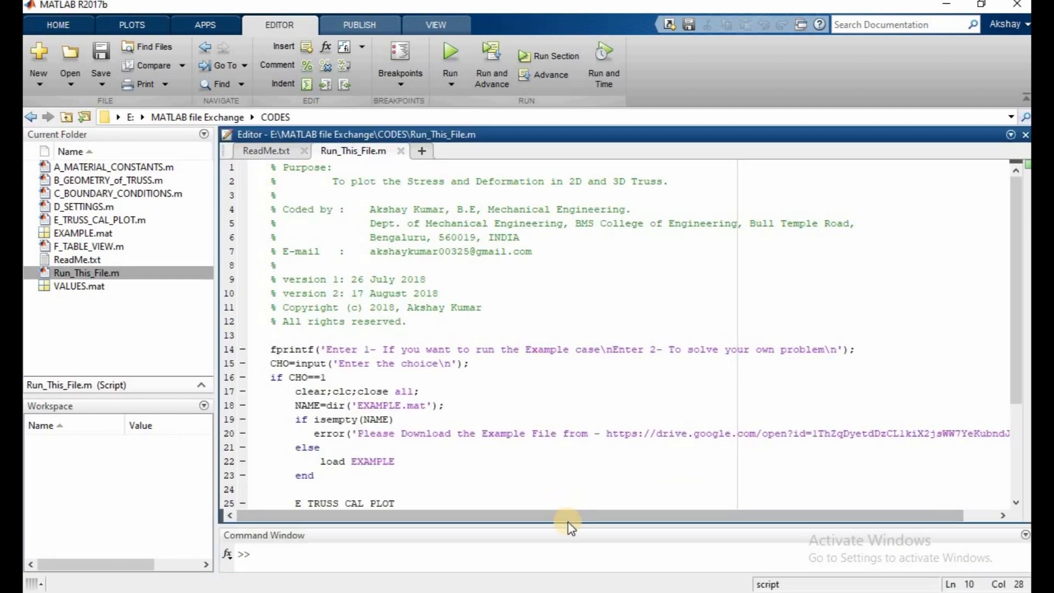
# Rerun the solver for a custom truss with modulus 2e5, density 7200, two dimensions and elements.
pyautogui.click(450, 53)
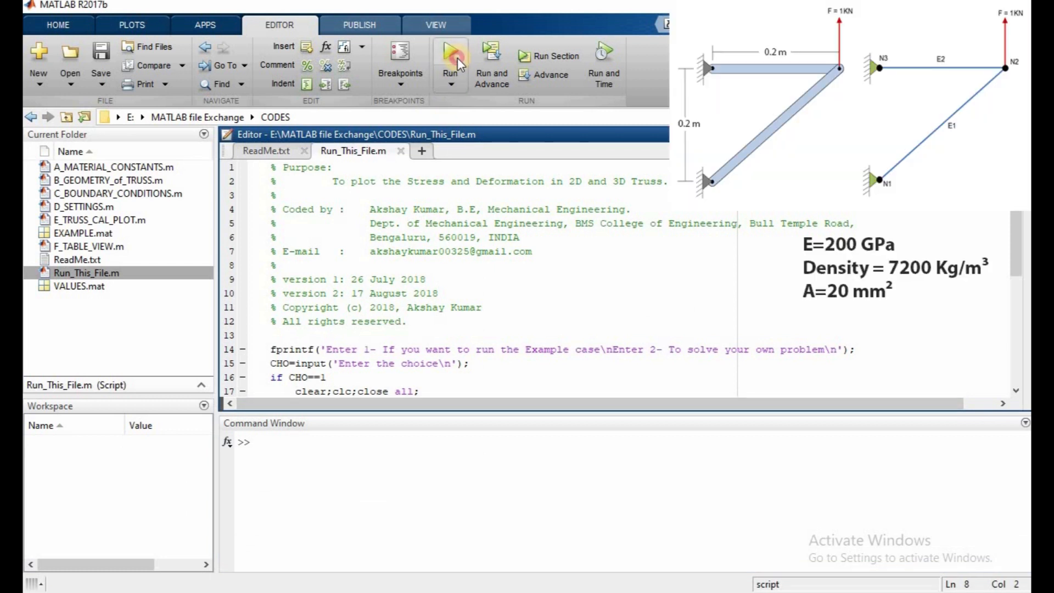
pyautogui.click(450, 54)
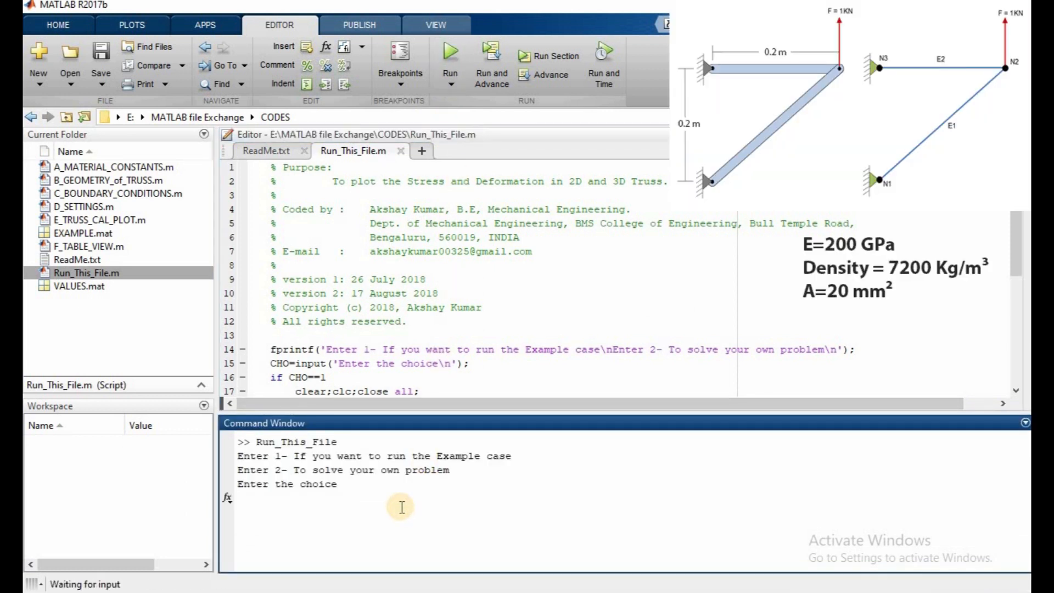
pyautogui.write('2')
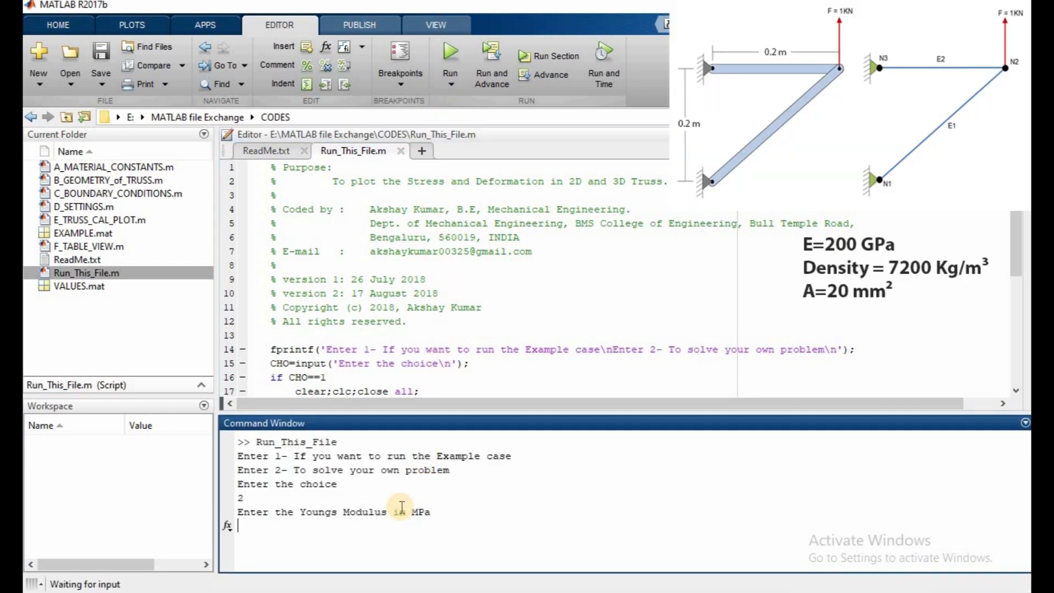
pyautogui.write('2e5')
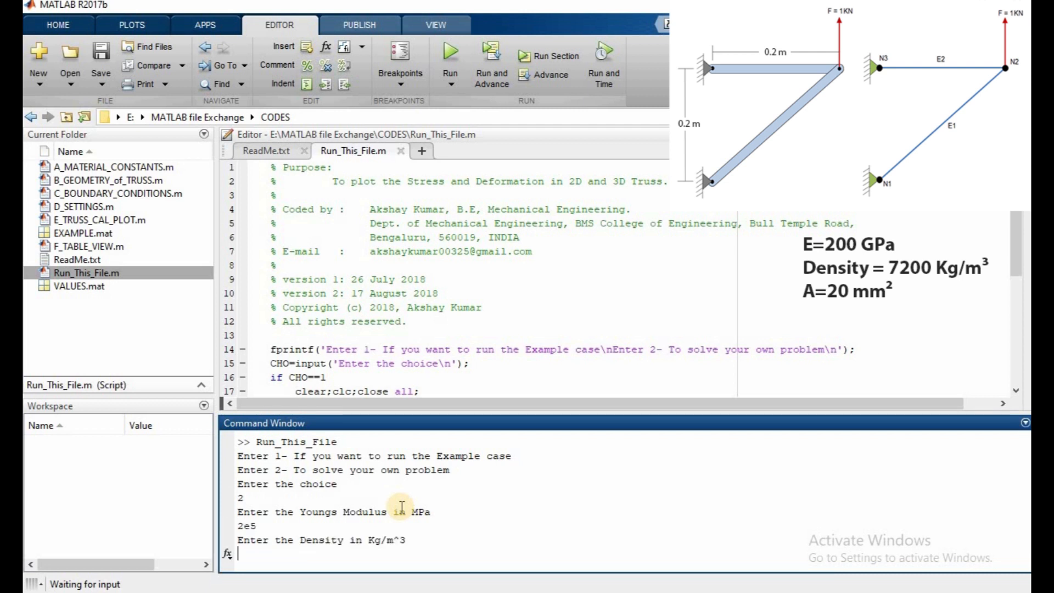
pyautogui.write('7200')
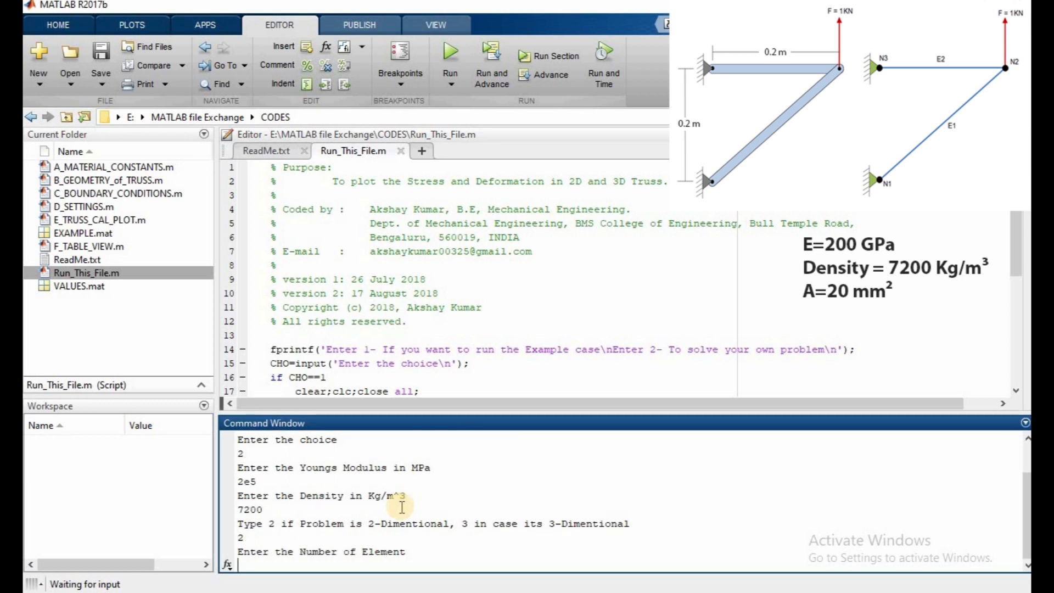
pyautogui.write('2')
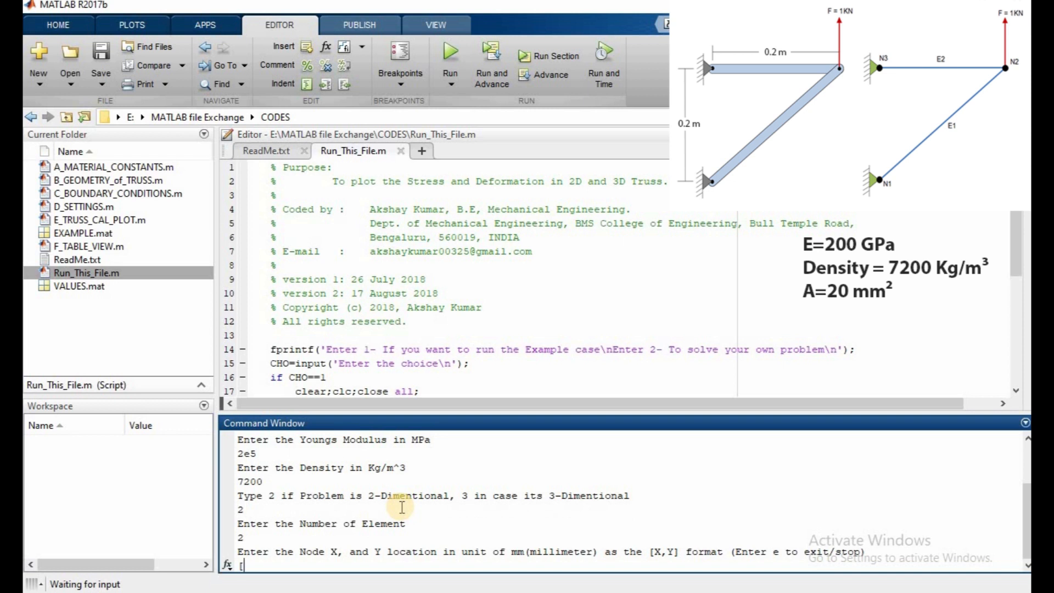
# Enter the node coordinates [0,0], [200,200] and [0,200].
pyautogui.write('[0,0')
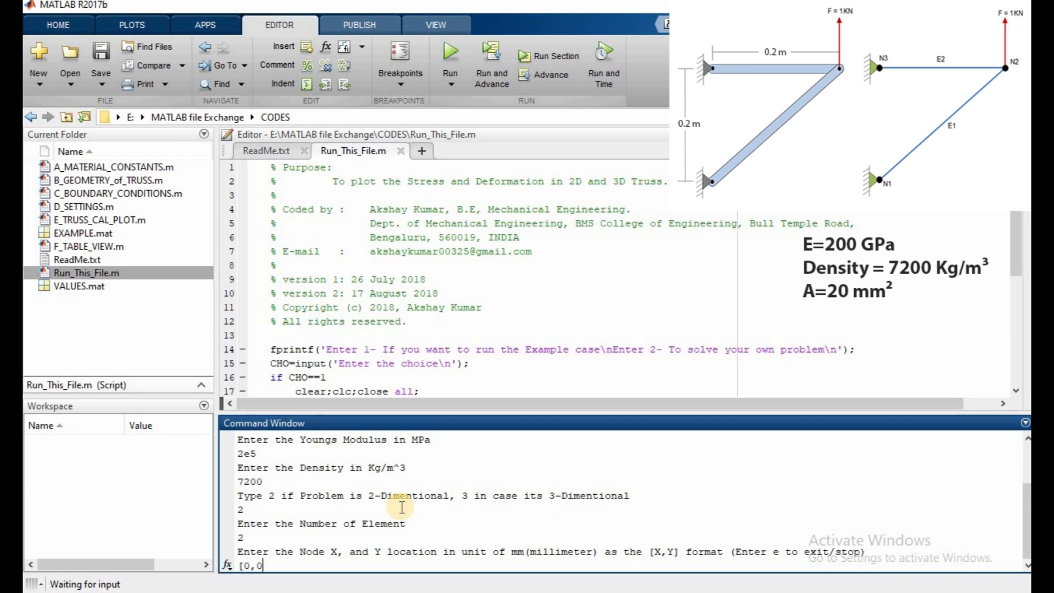
pyautogui.write(']')
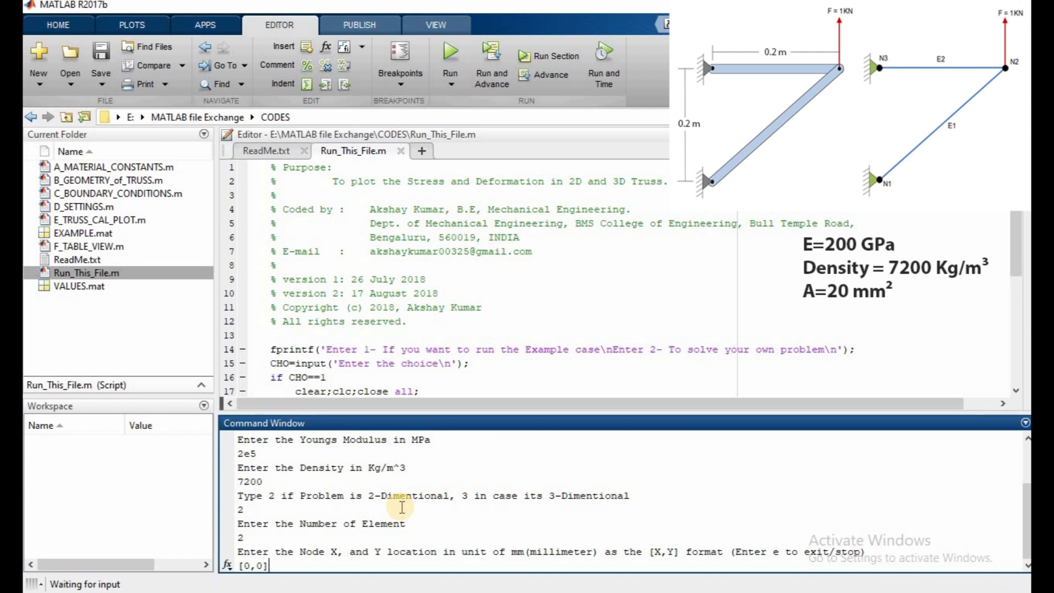
pyautogui.press('Return')
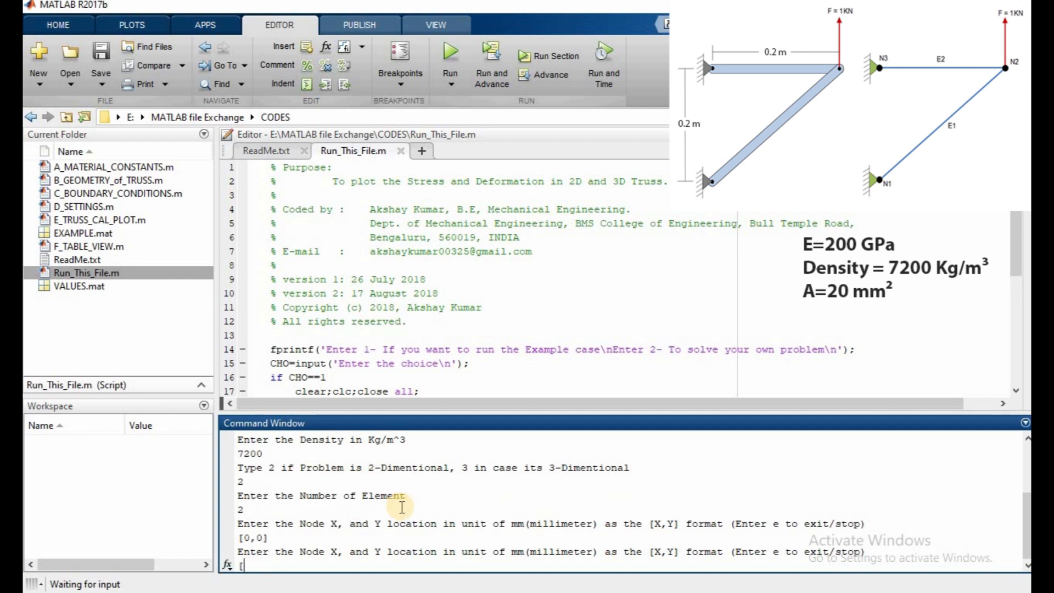
pyautogui.write('200,')
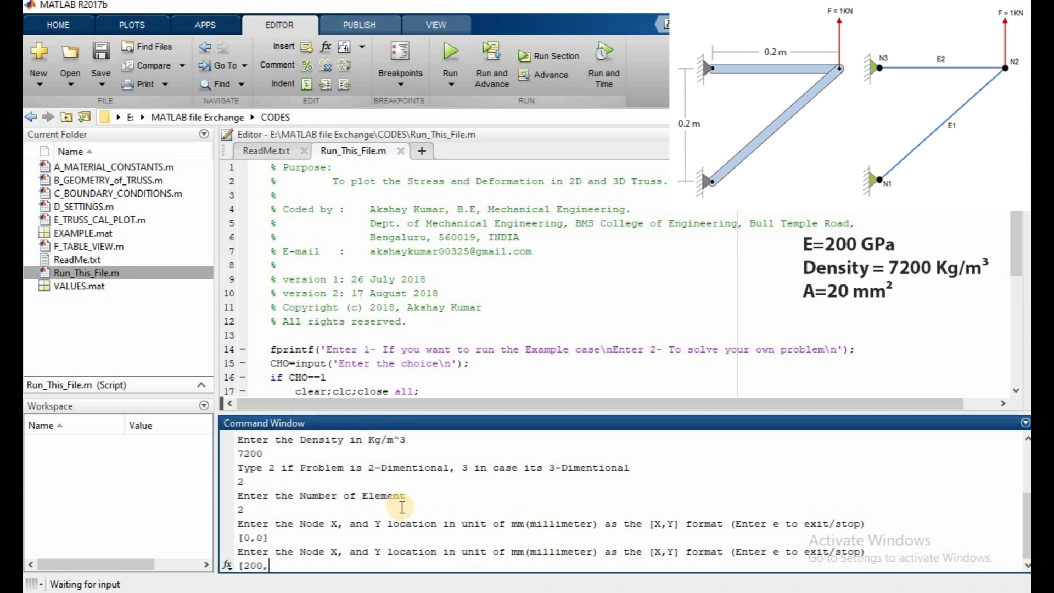
pyautogui.press('Return')
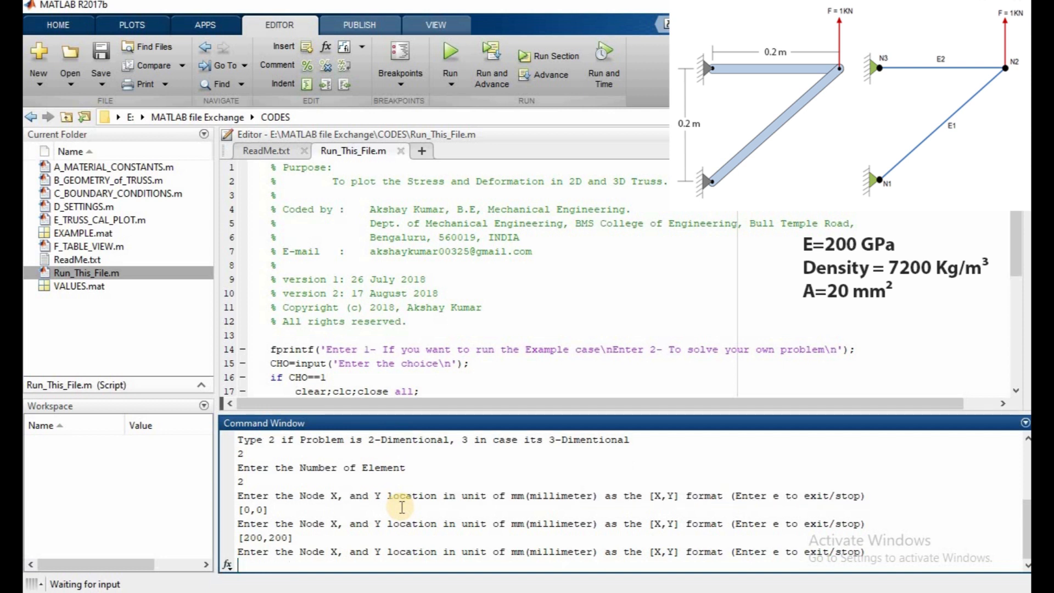
pyautogui.write('[0,200')
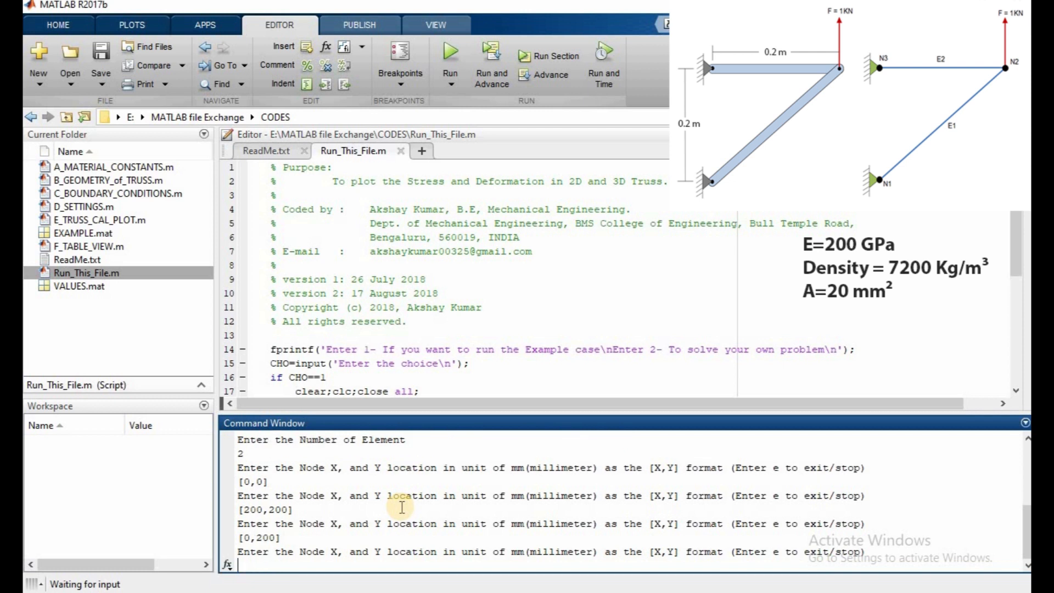
# End node entry, choose equal 20 mm² areas, and connect nodes 1–2 and 2–3.
pyautogui.write('e')
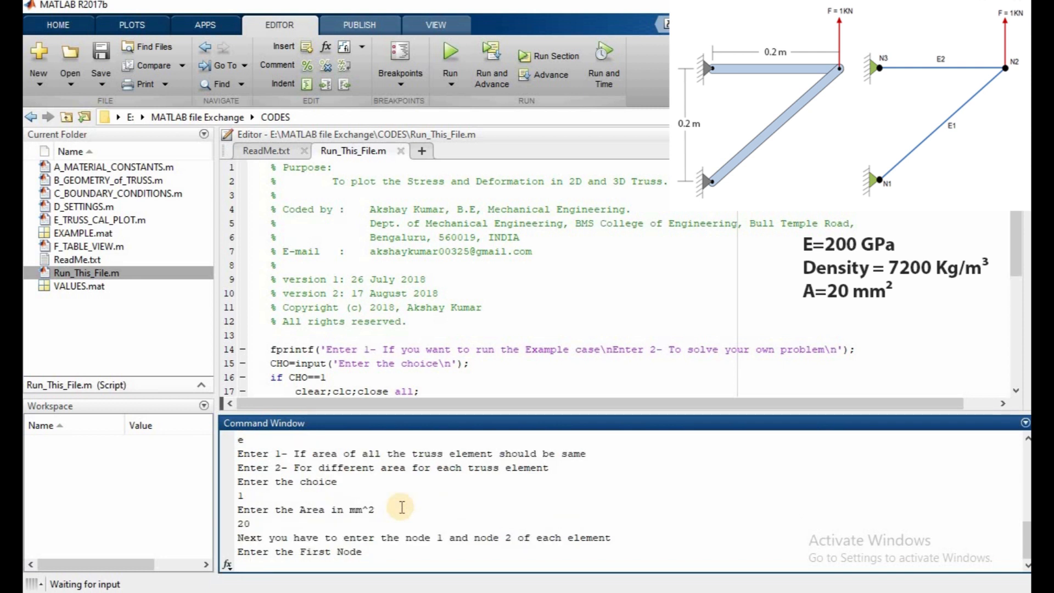
pyautogui.write('1')
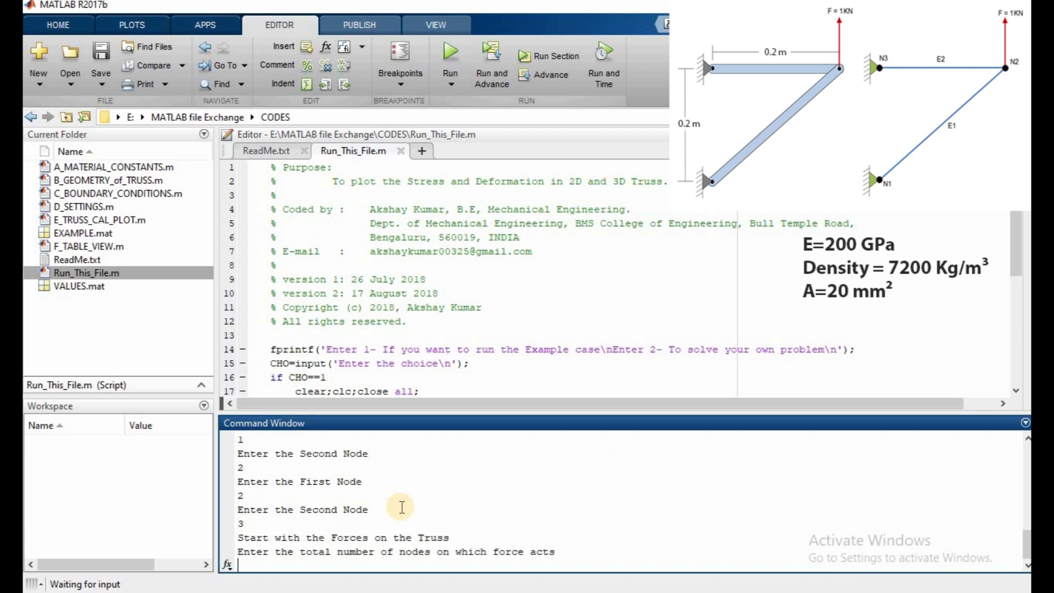
pyautogui.write('1')
pyautogui.write('[')
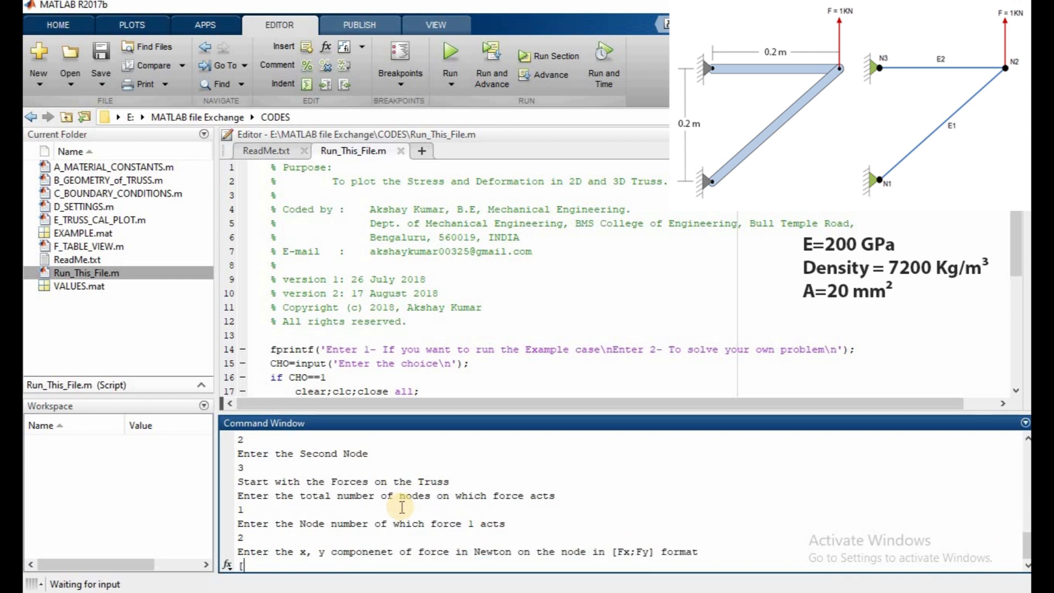
# Load node 2 with [0;1000] N and fix node 1 with zero constraints.
pyautogui.write('0:')
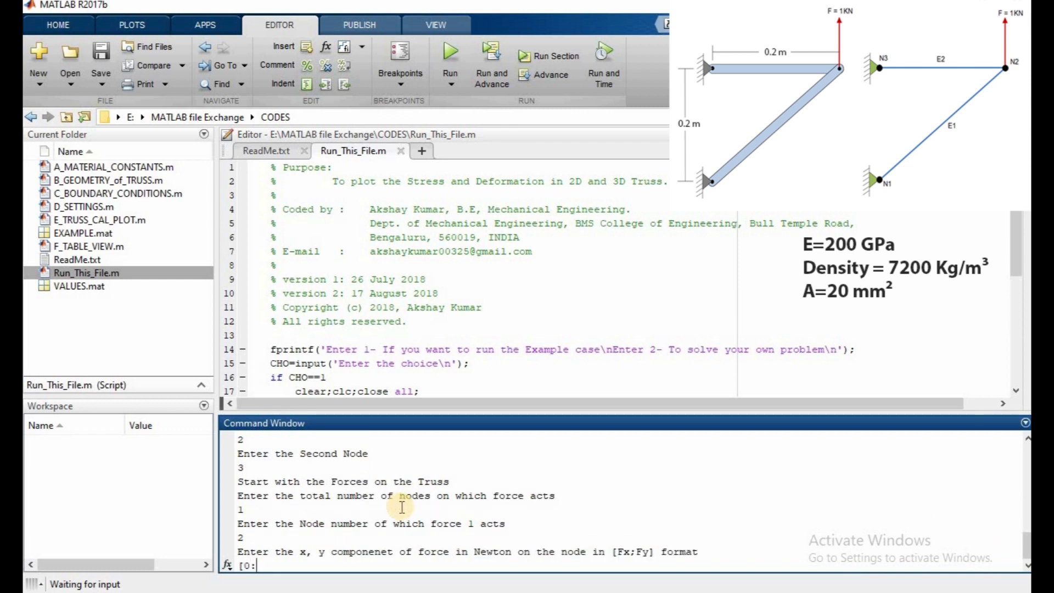
pyautogui.write(';10')
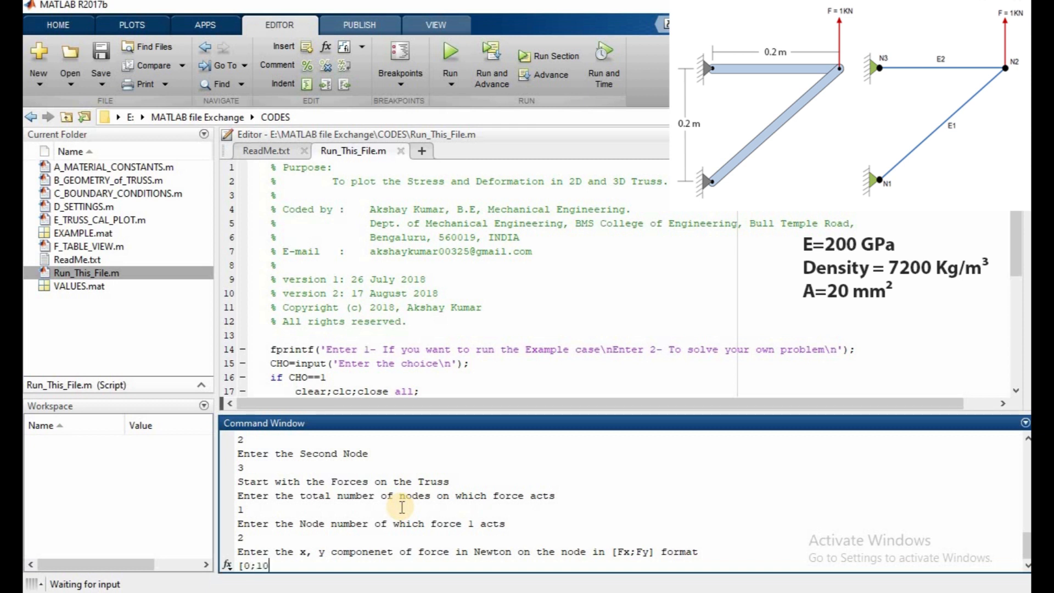
pyautogui.write('00]')
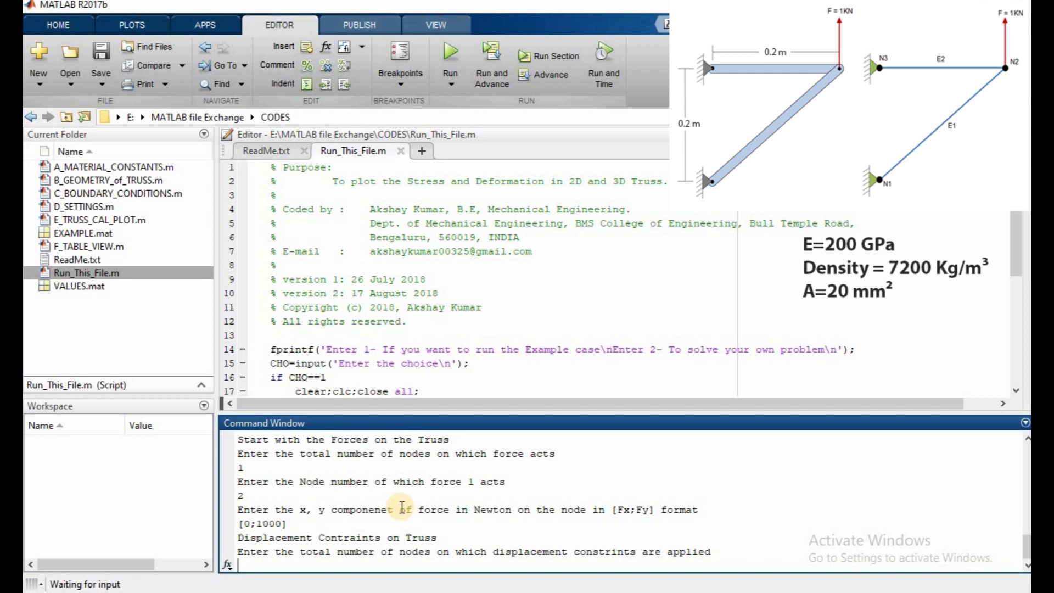
pyautogui.write('2')
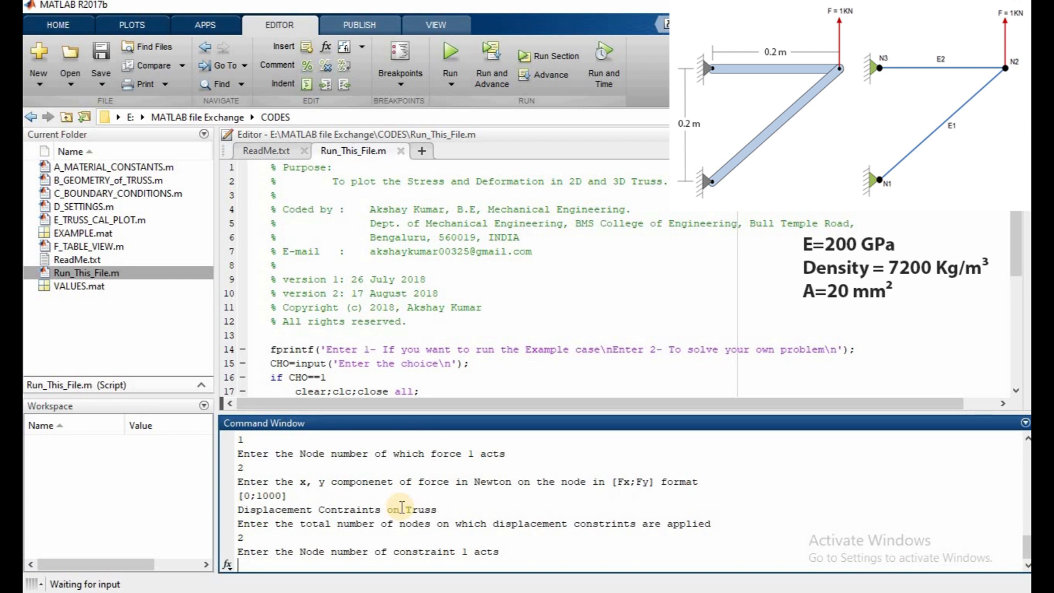
pyautogui.write('1')
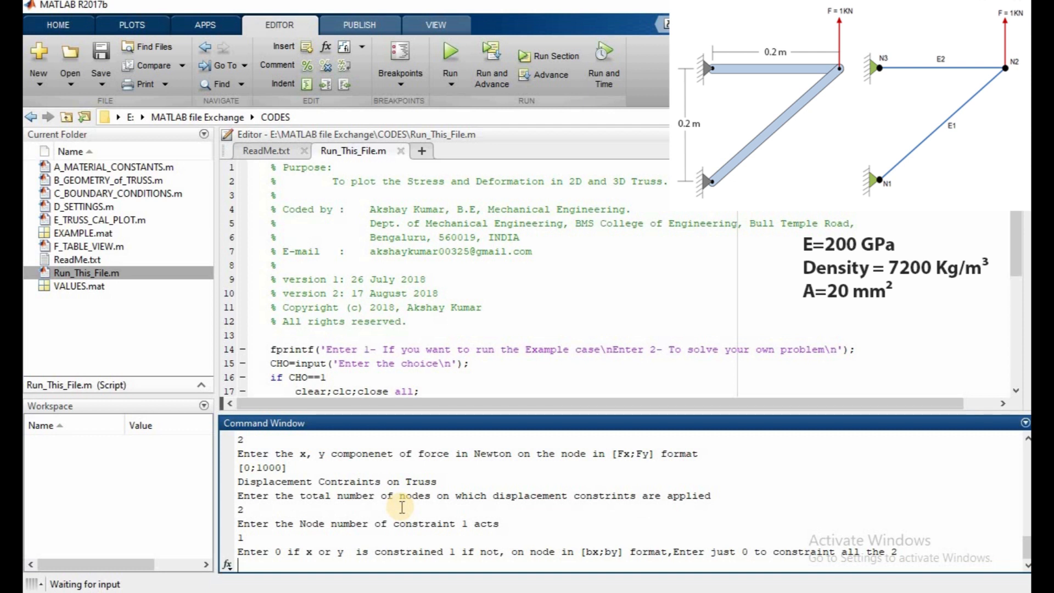
pyautogui.write('0')
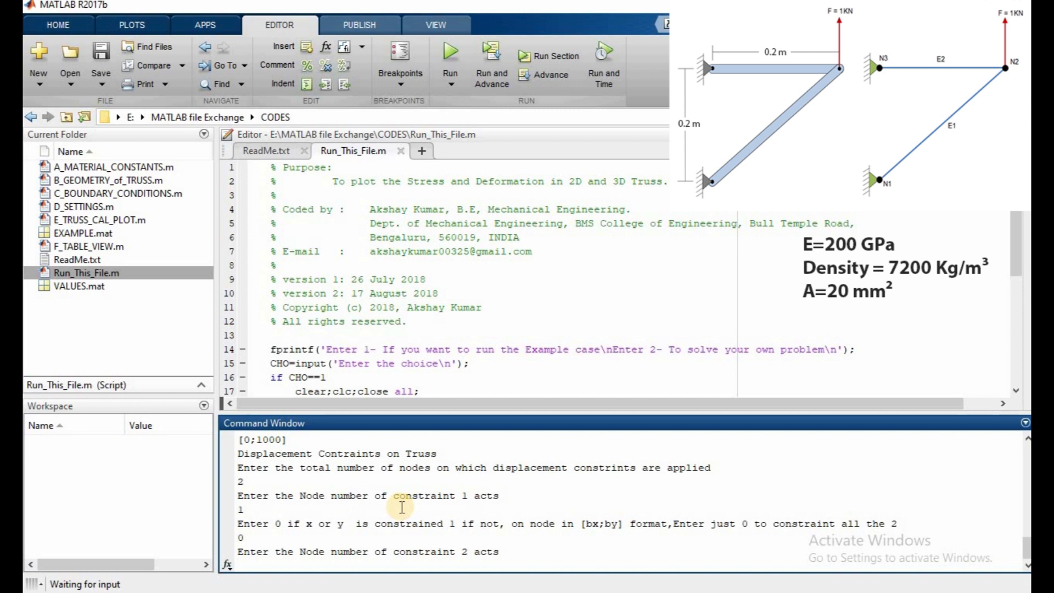
pyautogui.write('3')
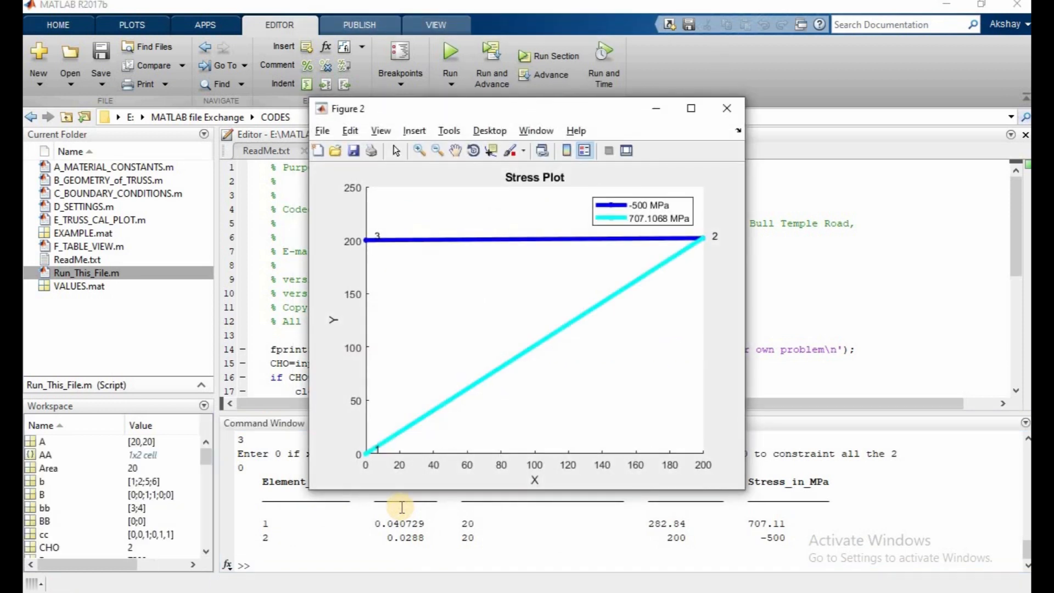
pyautogui.moveTo(615, 301)
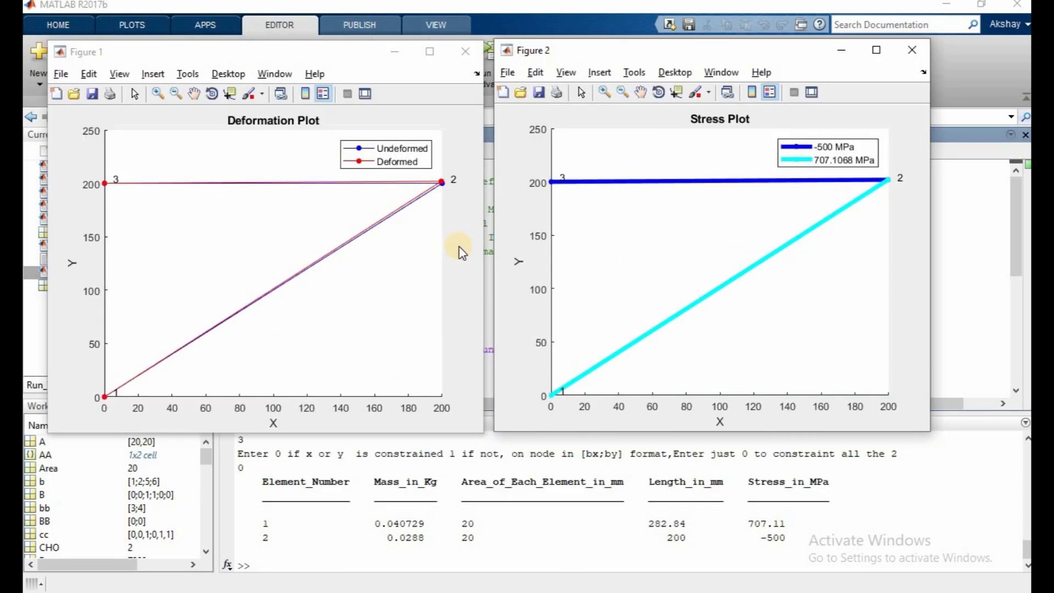
pyautogui.moveTo(503, 444)
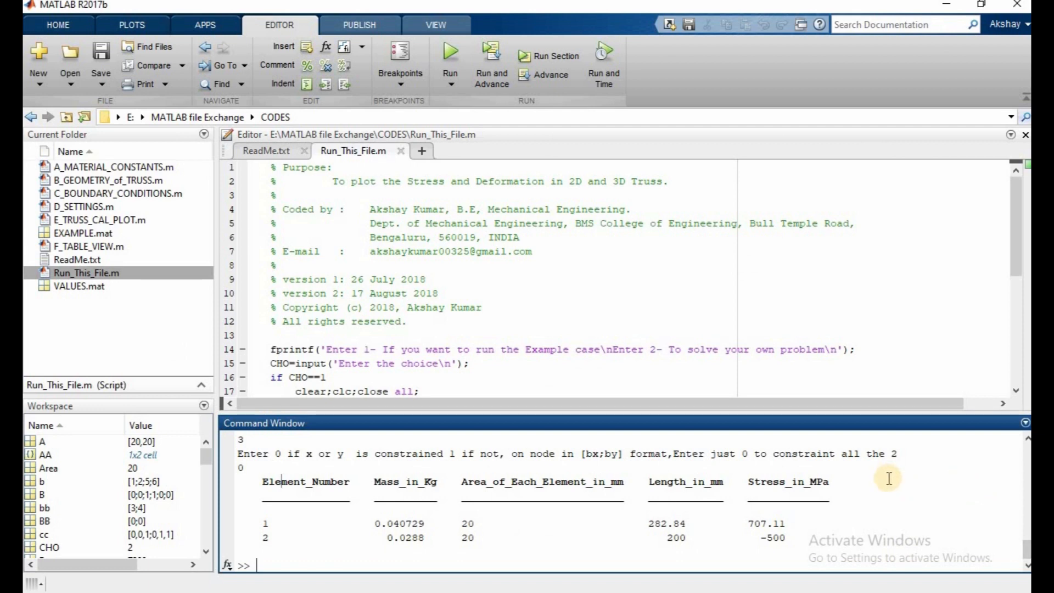
pyautogui.moveTo(853, 525)
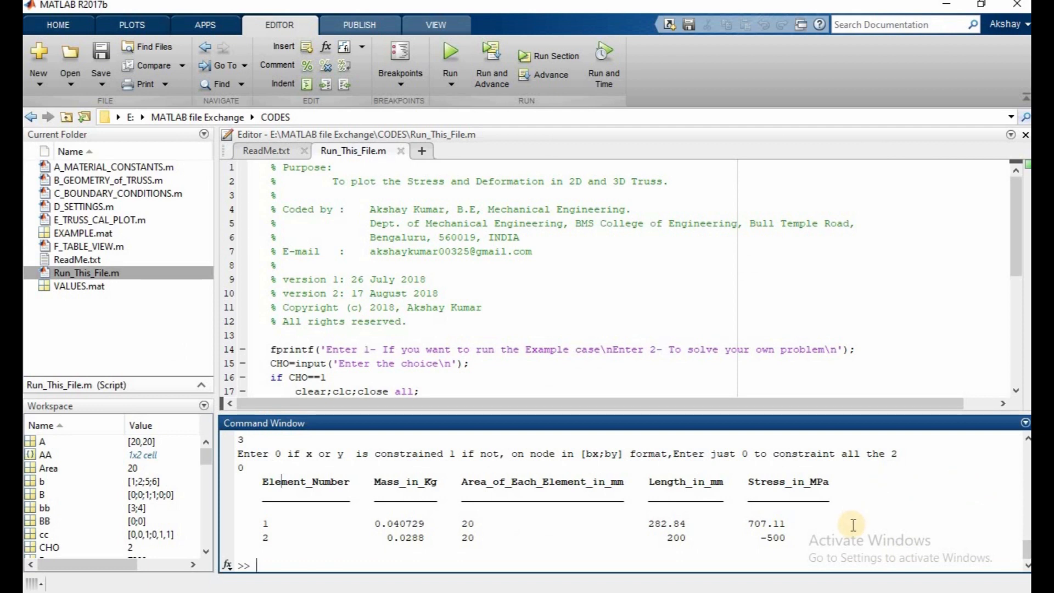